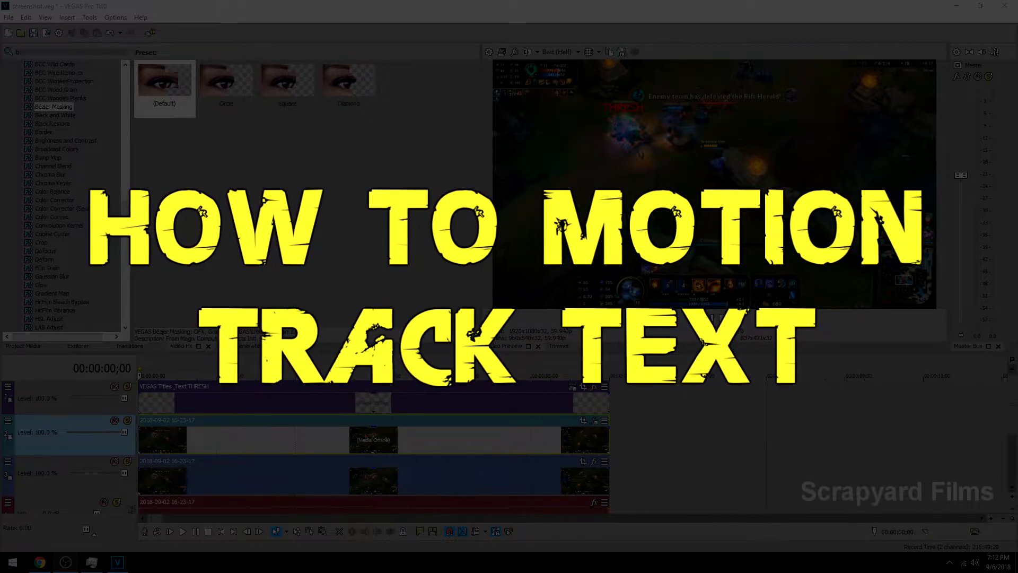
Delete the Titles & Text event and the top video event from the timeline
{"action": "left_click", "coordinate": [183, 532]}
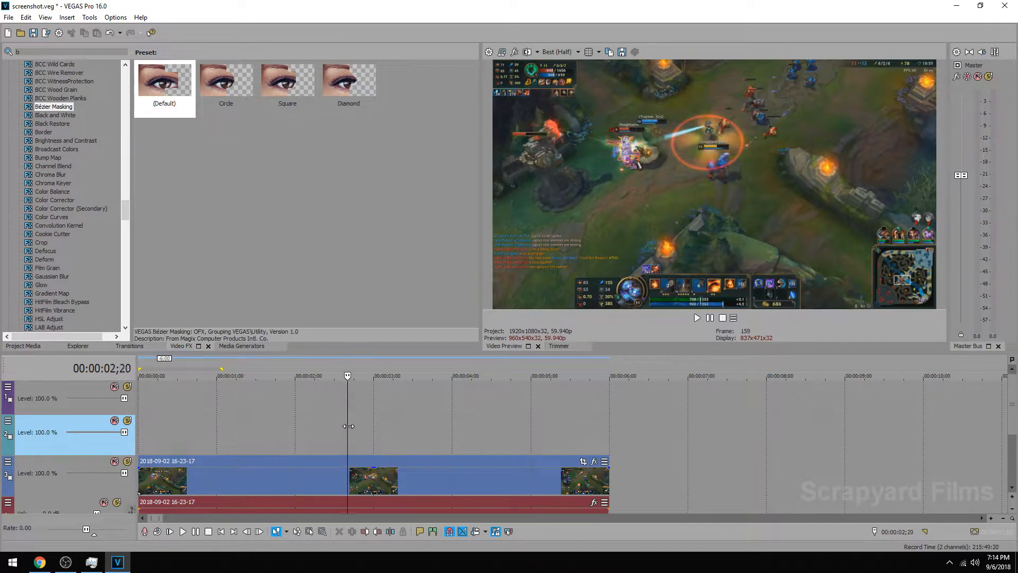
Ctrl-drag a copy of the gameplay clip onto the empty video track above
{"action": "left_click_drag", "start_coordinate": [348, 376], "coordinate": [419, 376]}
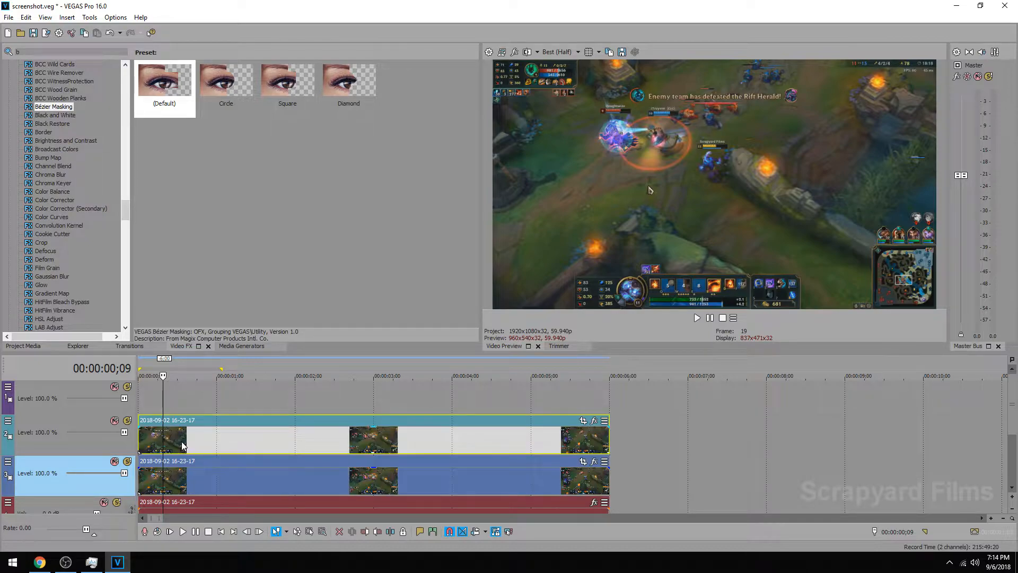
{"action": "mouse_move", "coordinate": [191, 444]}
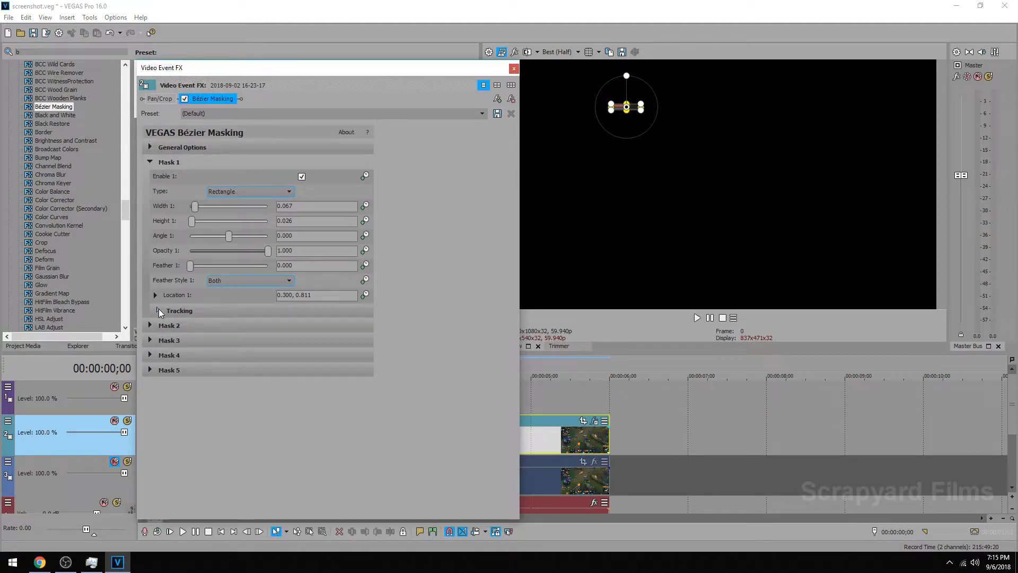
Track Mask 1 through the clip and close the Video Event FX window
{"action": "left_click", "coordinate": [250, 339]}
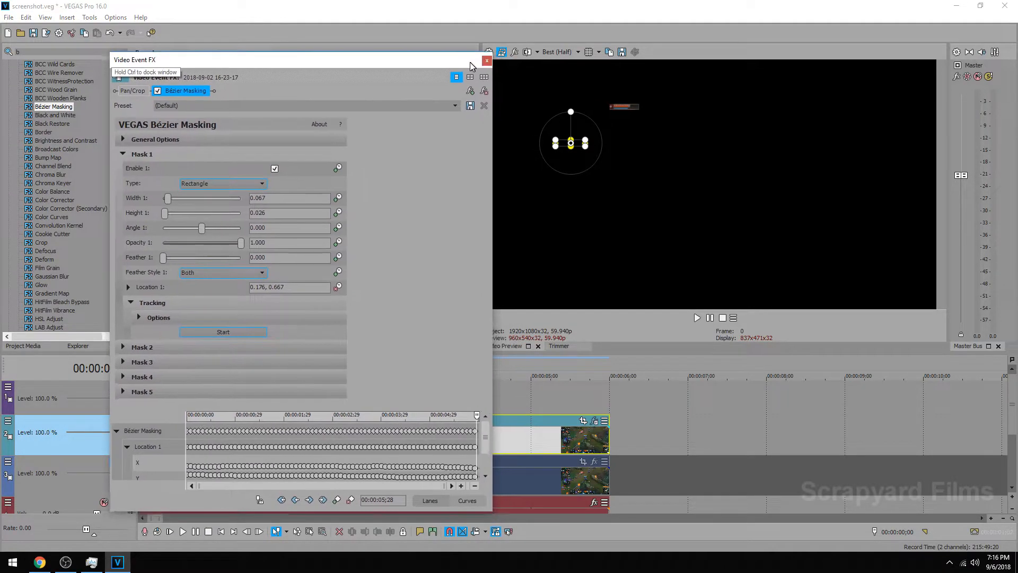
{"action": "left_click", "coordinate": [486, 61]}
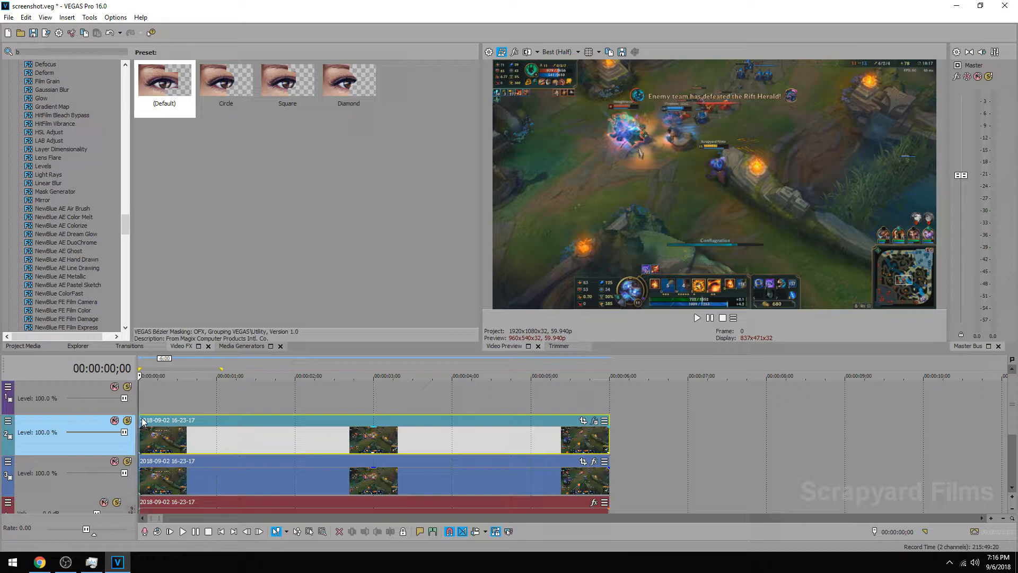
Run Tools > Scripting > Add Text To Motion Track with X and Y Offset 0.00
{"action": "left_click", "coordinate": [89, 17]}
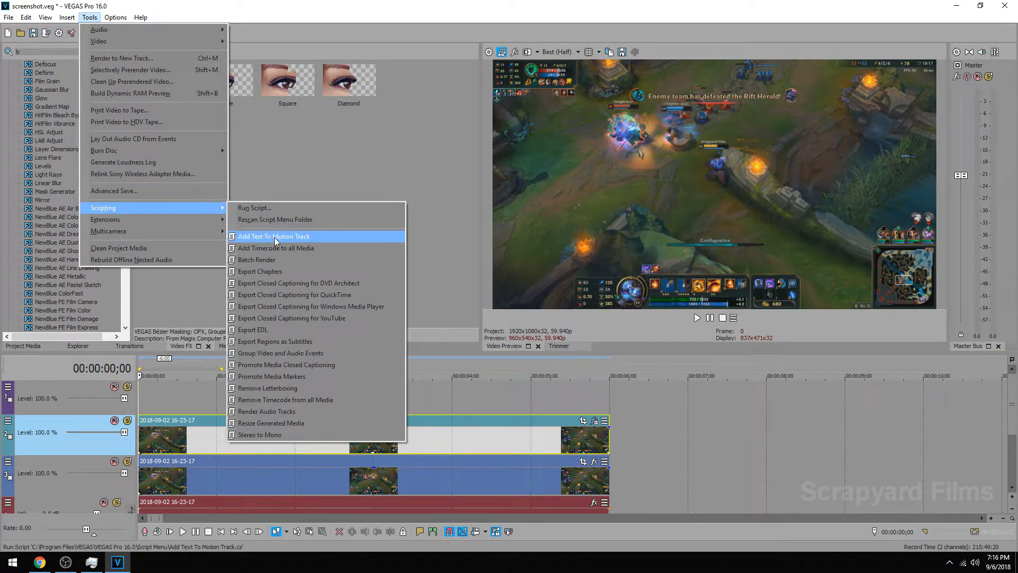
{"action": "left_click", "coordinate": [274, 236]}
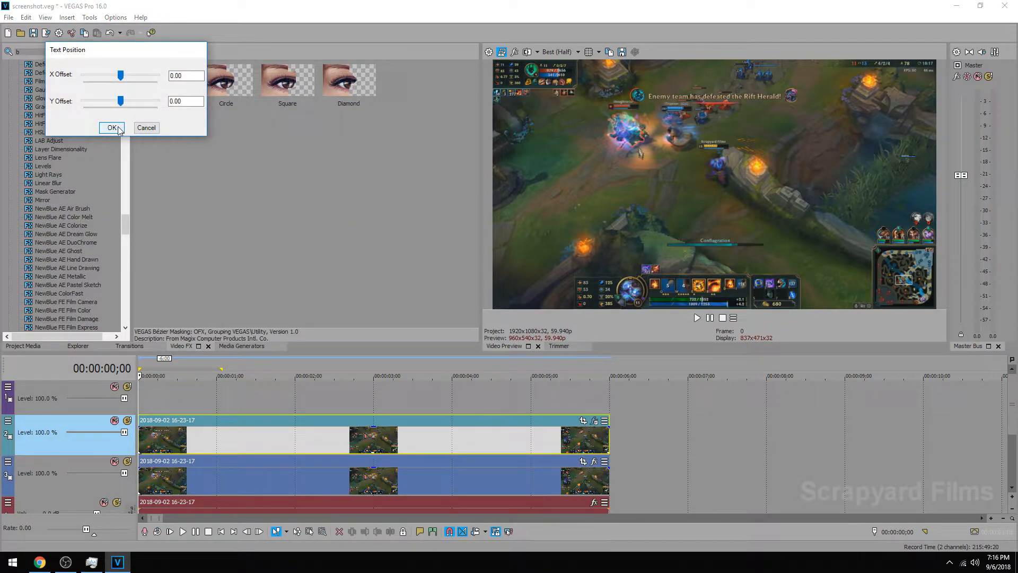
{"action": "left_click", "coordinate": [112, 127]}
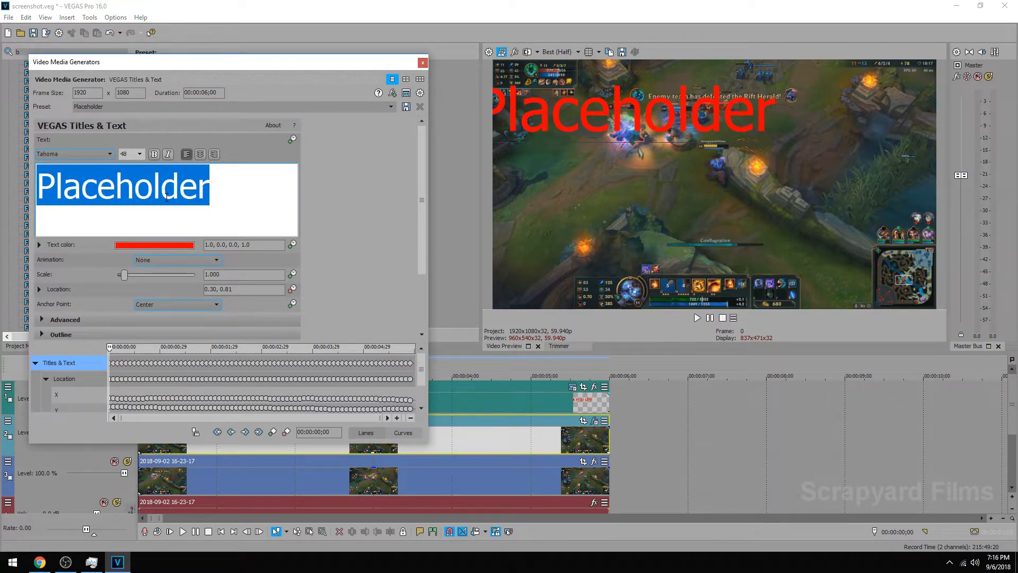
Replace the Placeholder title text with 'THRESH'
{"action": "type", "text": "THRESH"}
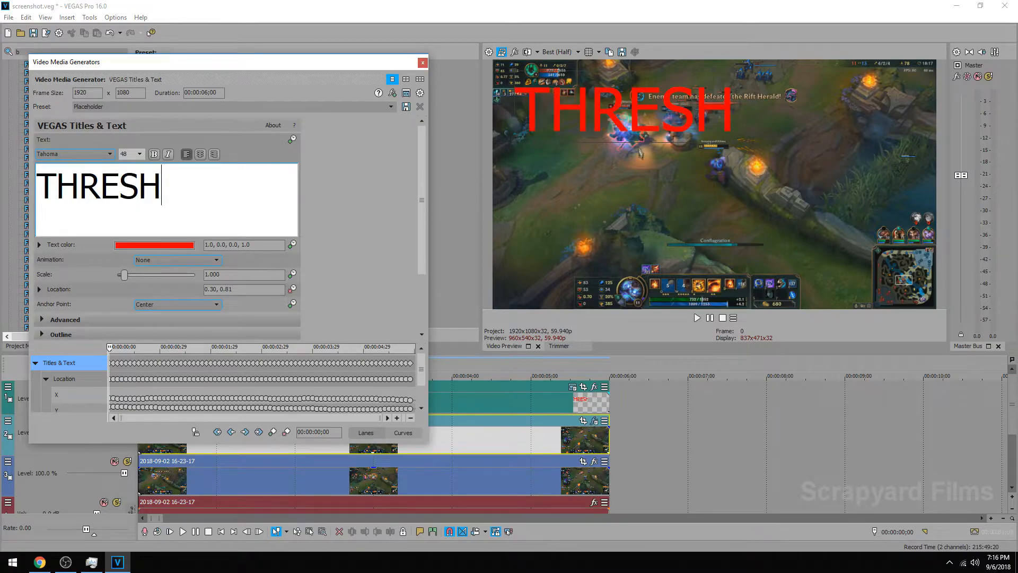